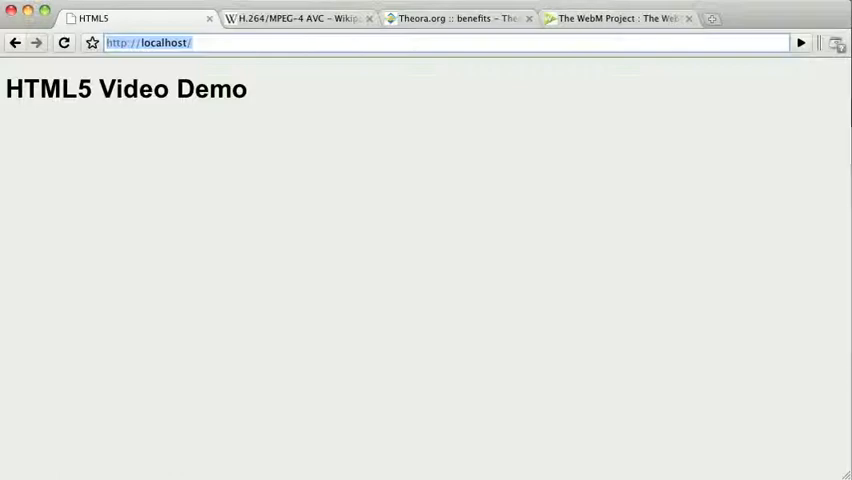
Review the H.264/MPEG-4 AVC article, the Theora benefits page and the next codec page
{"action": "left_click", "coordinate": [300, 18]}
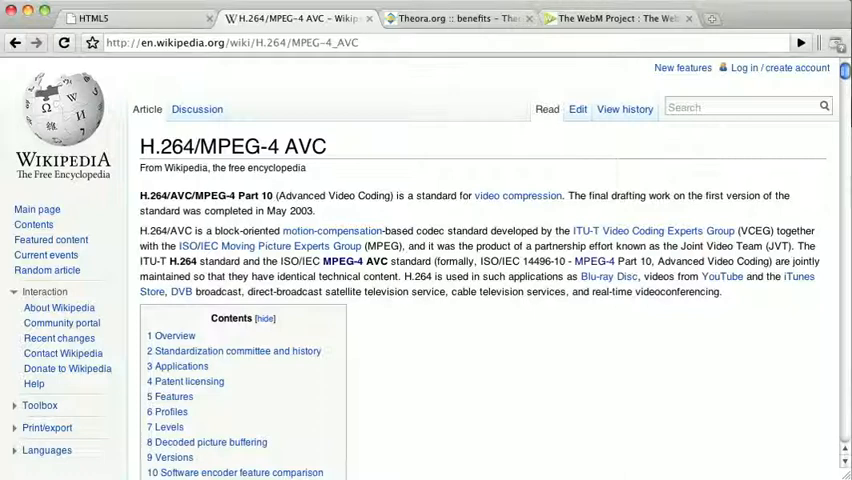
{"action": "left_click", "coordinate": [455, 18]}
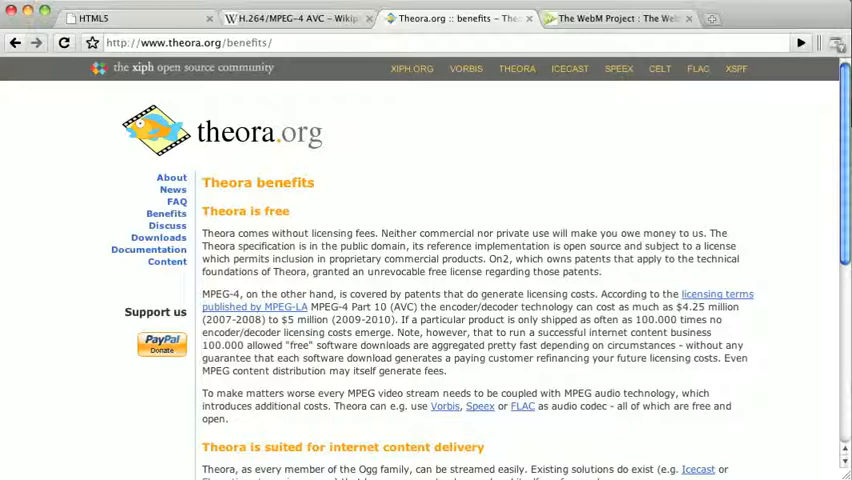
{"action": "left_click", "coordinate": [627, 19]}
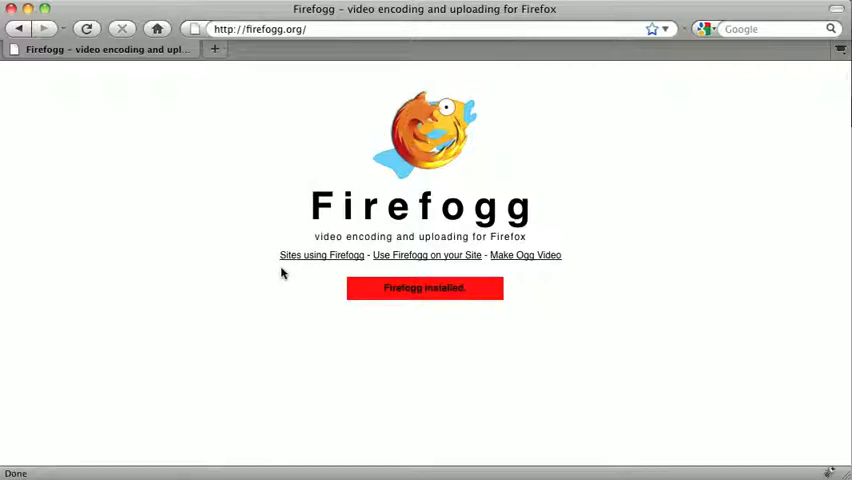
{"action": "mouse_move", "coordinate": [297, 267]}
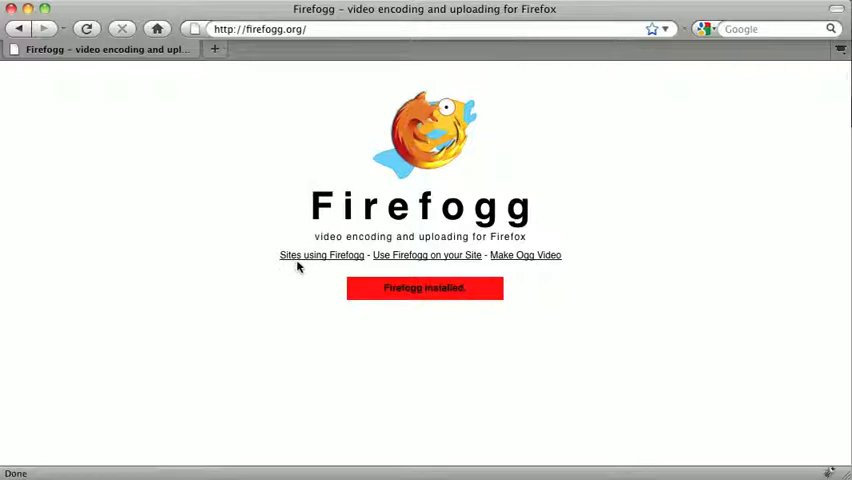
Choose fowa_miami_2010_2.mp4 as the source file for making Ogg video
{"action": "left_click", "coordinate": [525, 255]}
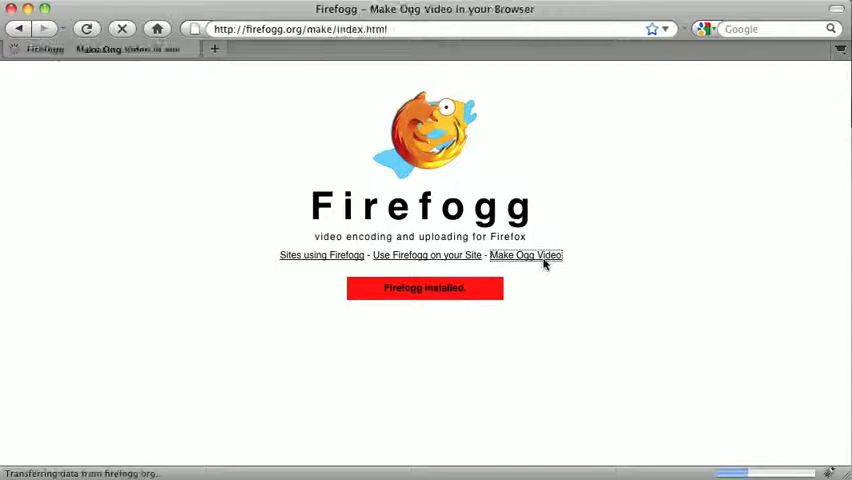
{"action": "left_click", "coordinate": [527, 255]}
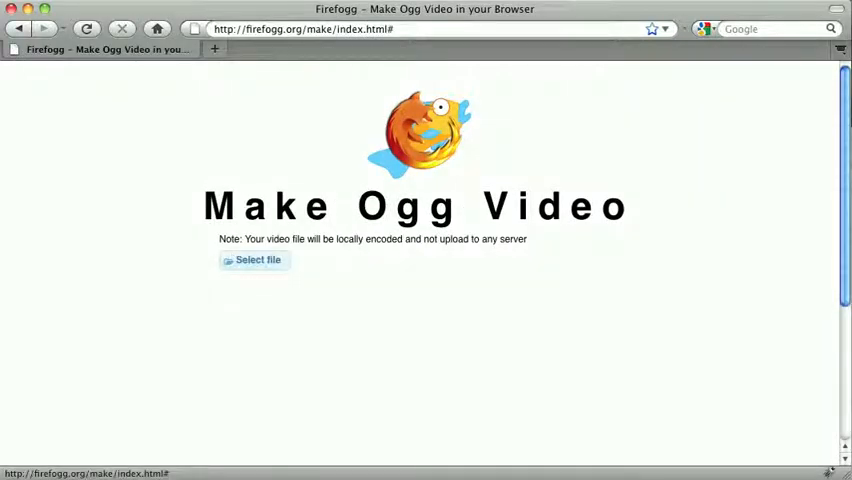
{"action": "left_click", "coordinate": [255, 260]}
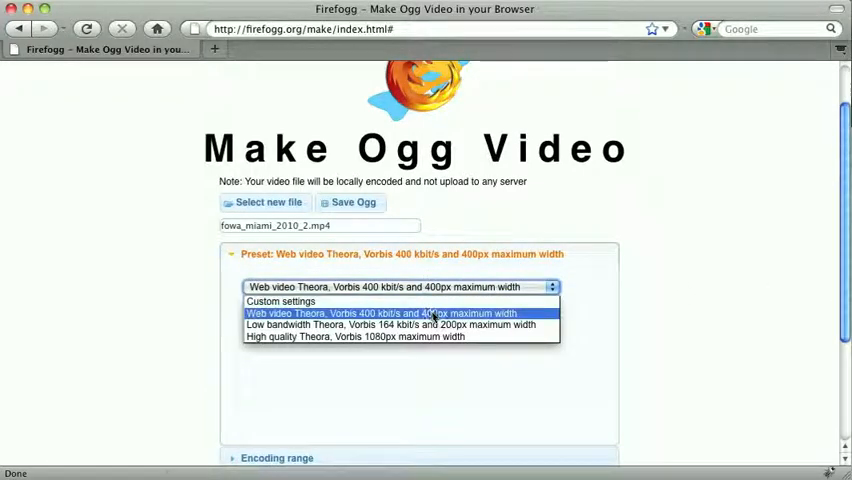
Apply the web video Theora/Vorbis preset and expand the quality and resolution settings
{"action": "left_click", "coordinate": [380, 313]}
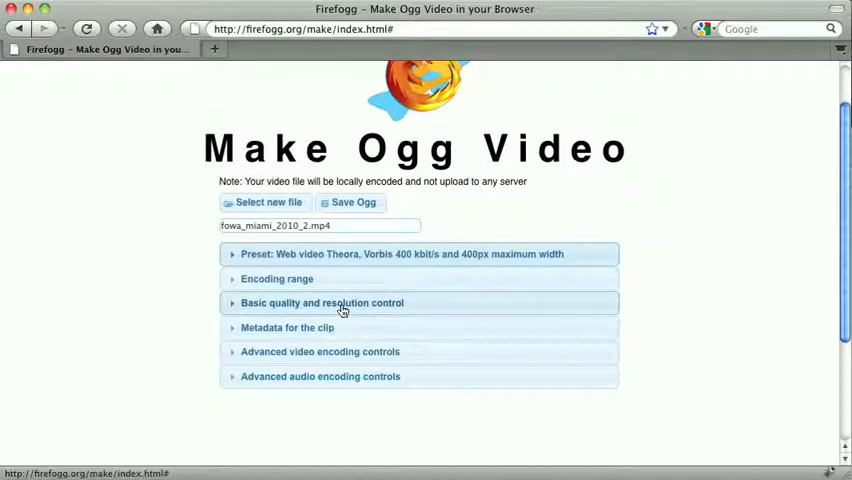
{"action": "left_click", "coordinate": [322, 302]}
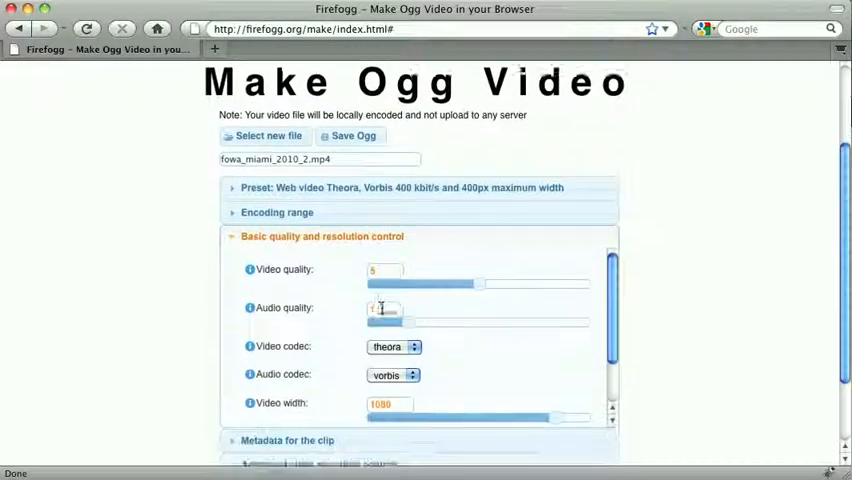
{"action": "scroll", "scroll_direction": "down", "scroll_amount": 3}
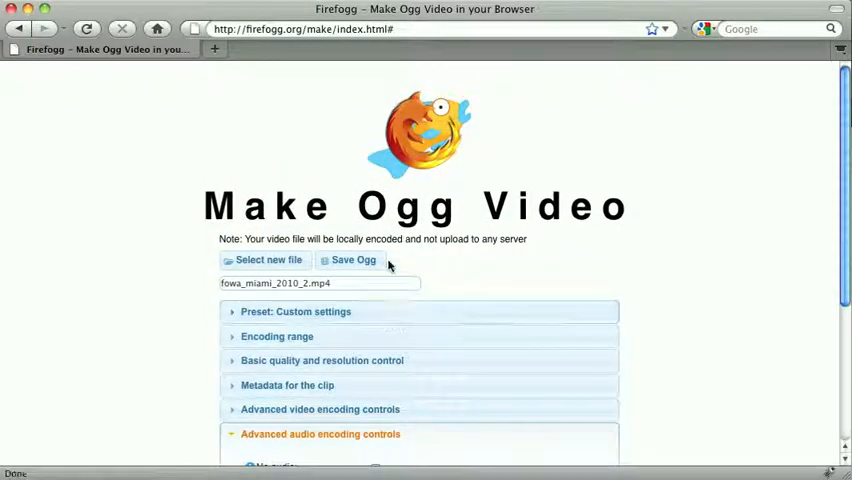
Save the encoded Ogg video as 'fowa' in the Videos folder
{"action": "left_click", "coordinate": [352, 260]}
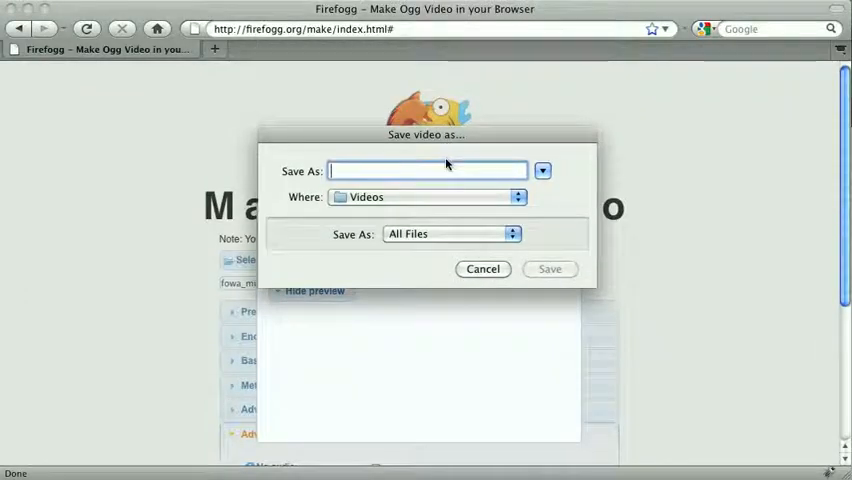
{"action": "type", "text": "fowa"}
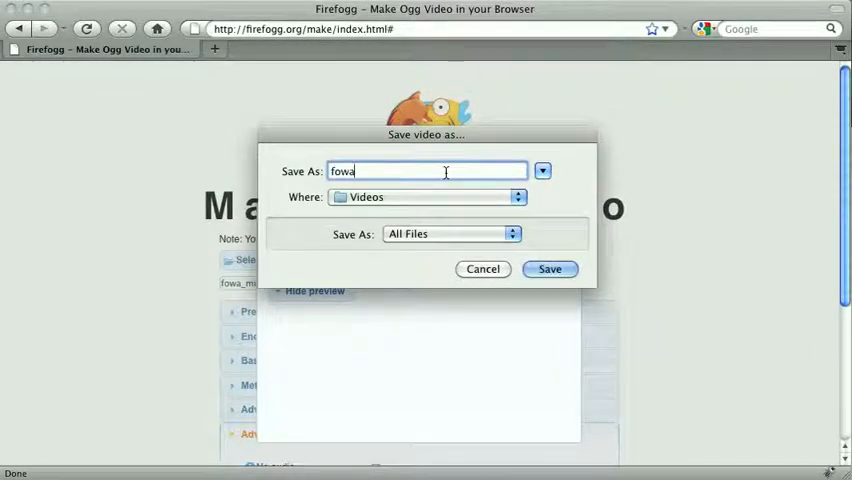
{"action": "left_click", "coordinate": [550, 269]}
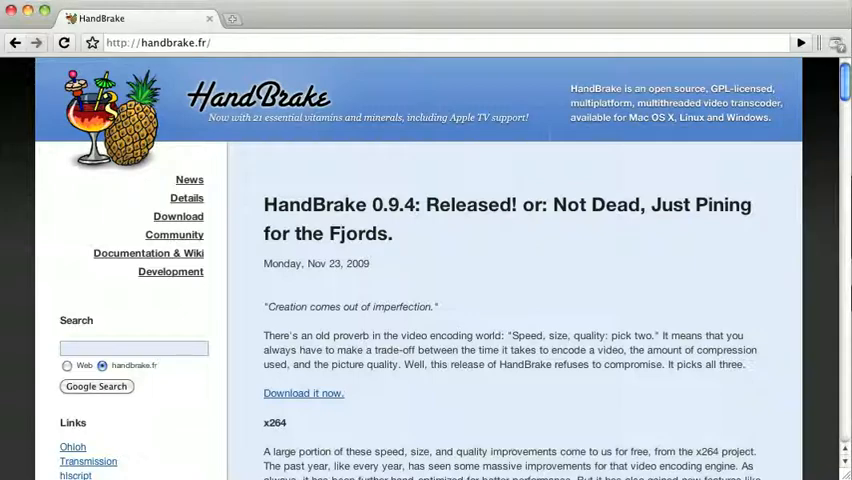
{"action": "mouse_move", "coordinate": [659, 90]}
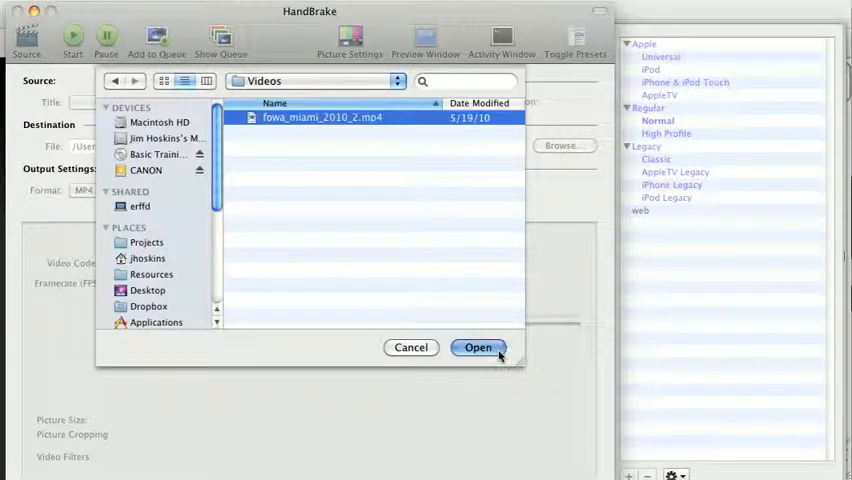
Load fowa_miami_2010_2.mp4, apply the iPhone & iPod Touch preset and enable Web optimized MP4 output
{"action": "left_click", "coordinate": [478, 347]}
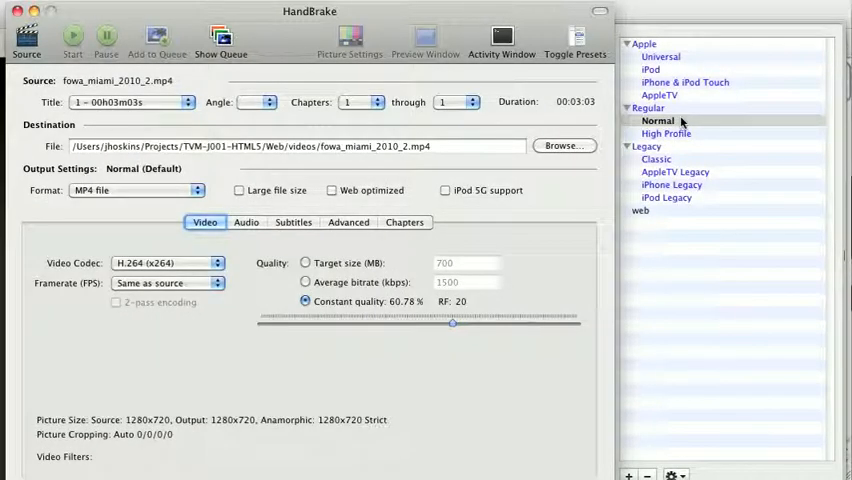
{"action": "left_click", "coordinate": [685, 82]}
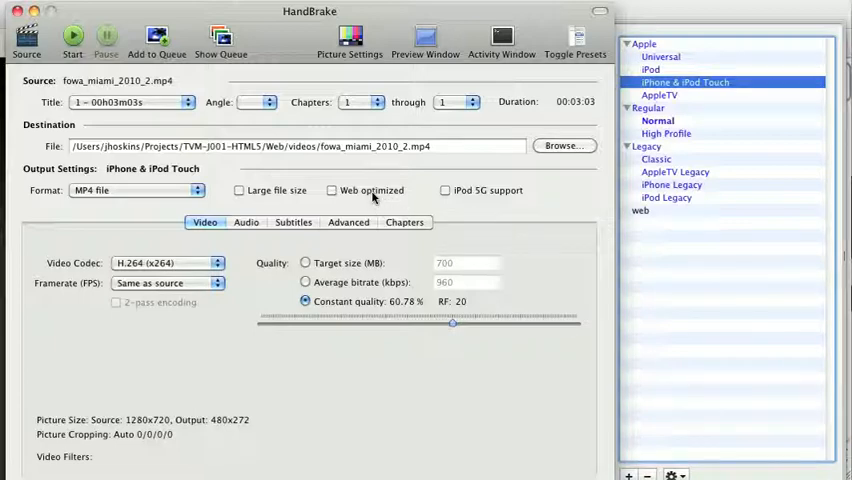
{"action": "left_click", "coordinate": [331, 190]}
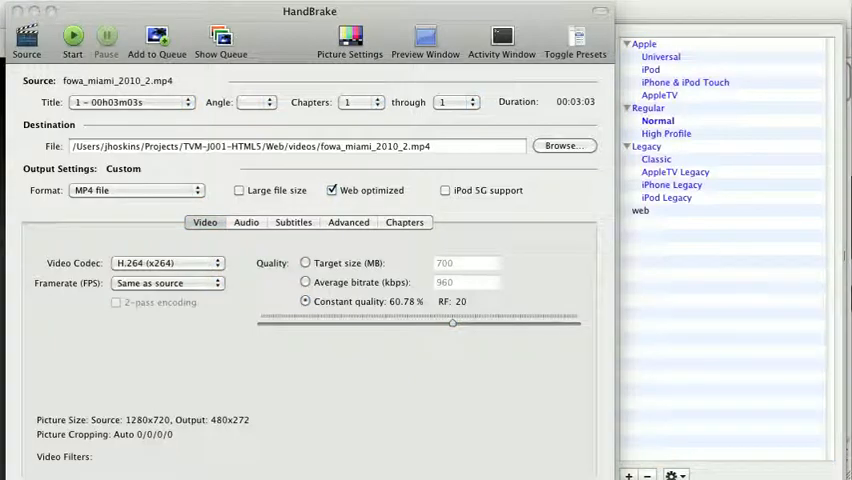
{"action": "left_click", "coordinate": [347, 33]}
{"action": "type", "text": "640"}
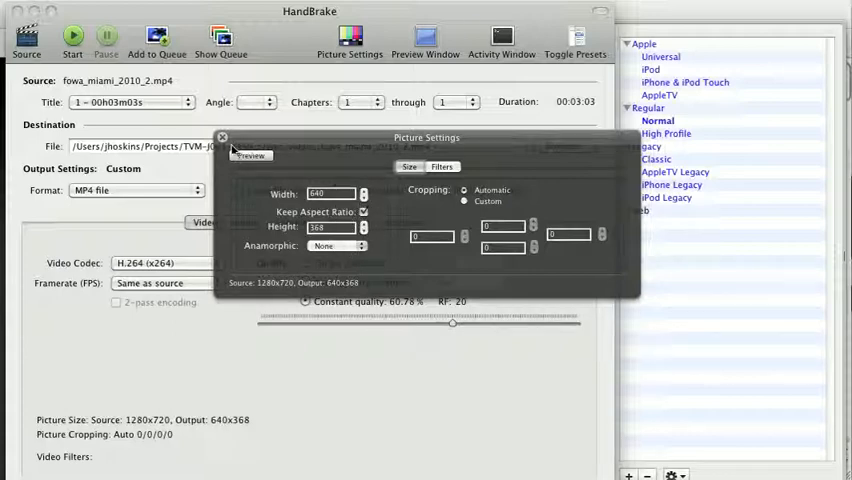
Confirm the 640×368 output size and close the Picture Settings panel
{"action": "left_click", "coordinate": [222, 137]}
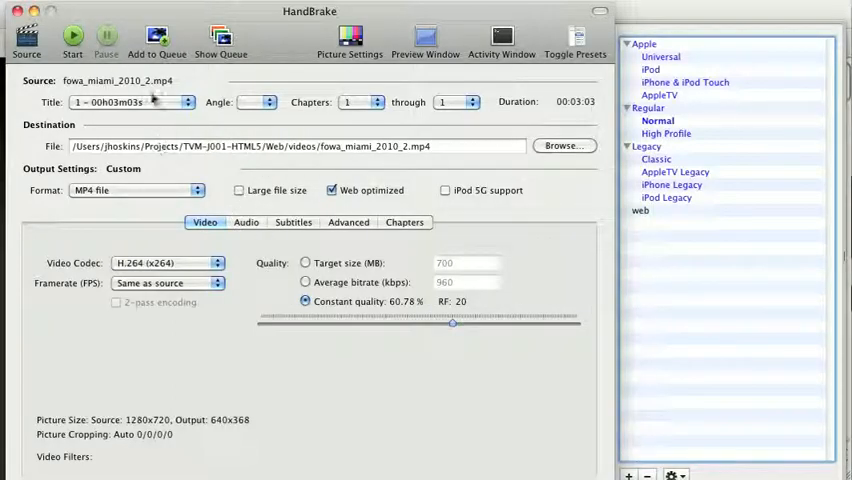
{"action": "left_click", "coordinate": [68, 30]}
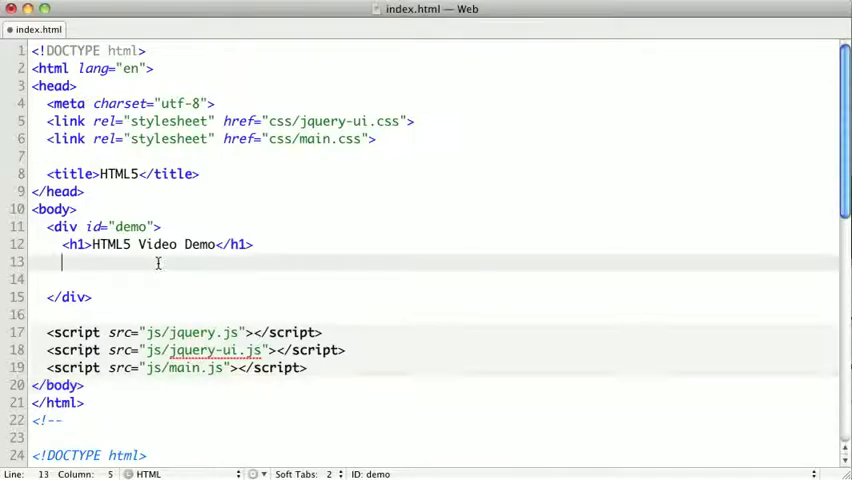
Write a <video> element with src="videos/fowa.ogv" in index.html
{"action": "type", "text": "<video ></video>"}
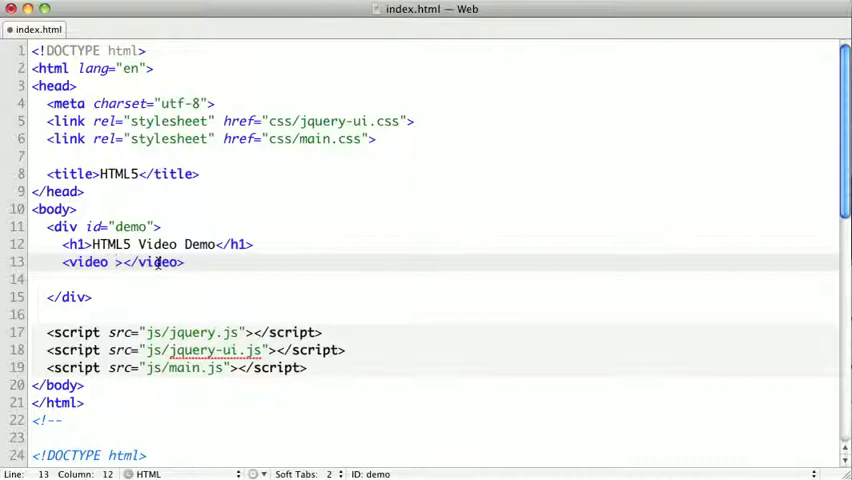
{"action": "type", "text": "src="}
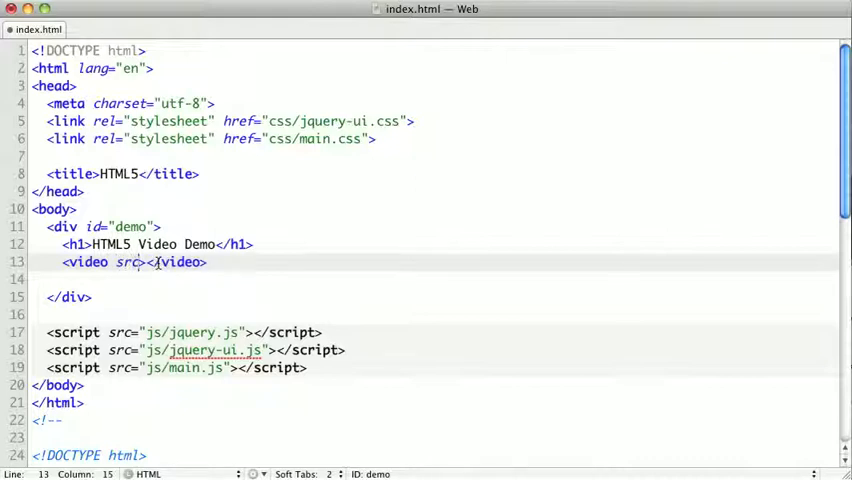
{"action": "type", "text": "\"\""}
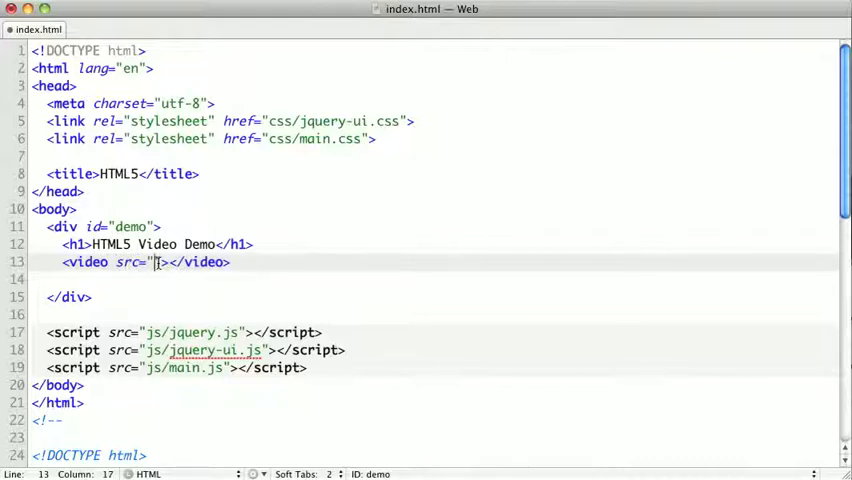
{"action": "type", "text": "videos/f"}
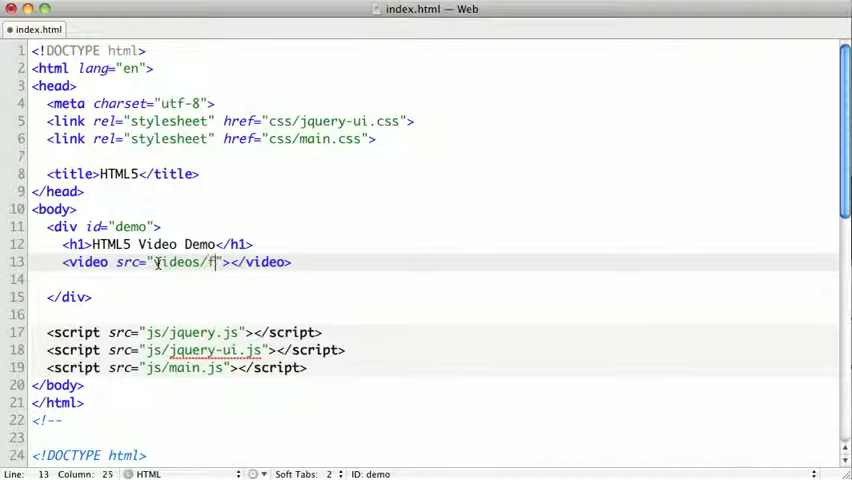
{"action": "type", "text": "owa.ov"}
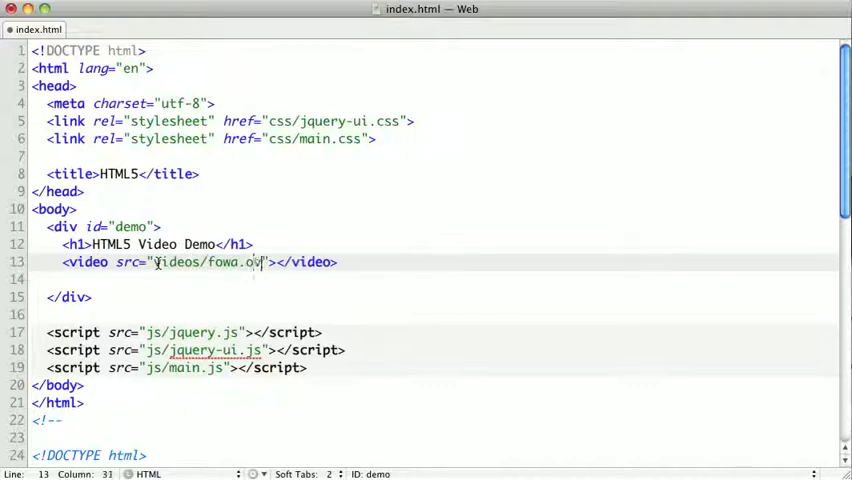
{"action": "type", "text": "g"}
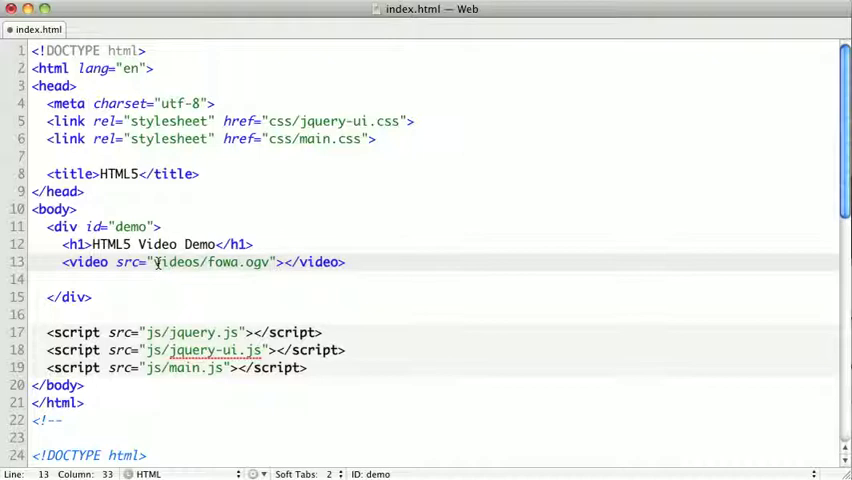
Add width="640", height="368" and controls attributes to the video element
{"action": "type", "text": "width=\"640"}
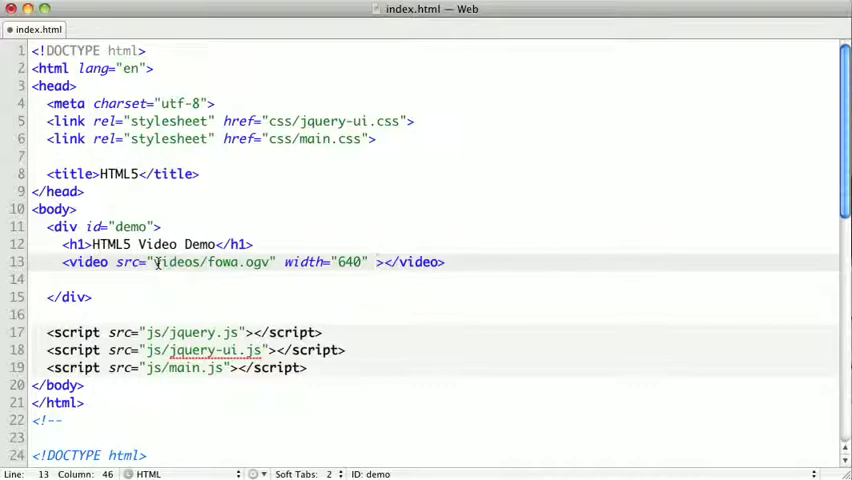
{"action": "type", "text": "height=\"\""}
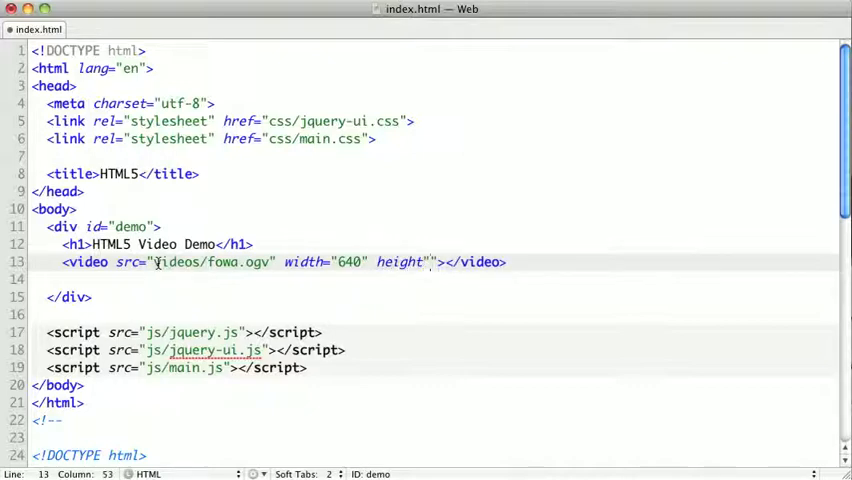
{"action": "type", "text": "368"}
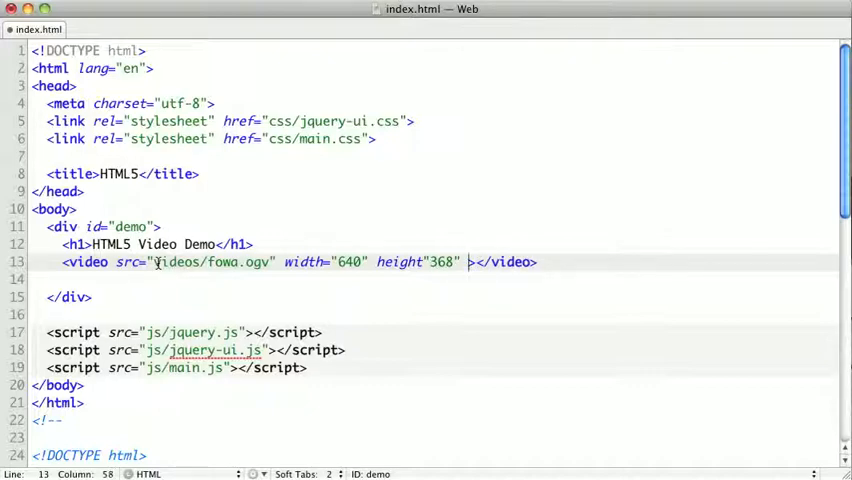
{"action": "type", "text": "controls"}
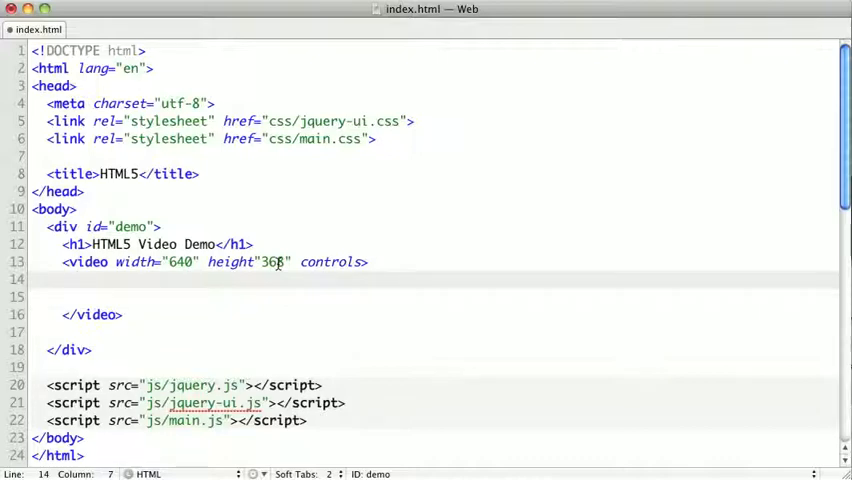
Add a <source> element pointing to video/fowa.ogv inside the video element
{"action": "type", "text": "<sou>"}
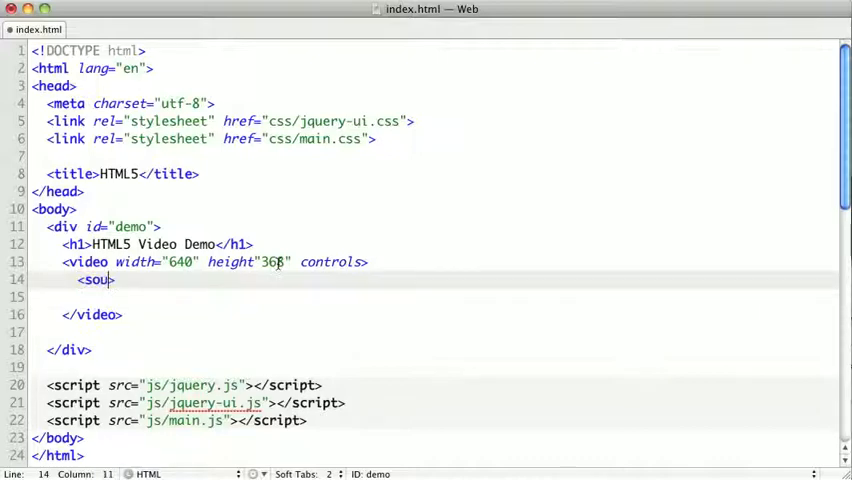
{"action": "type", "text": "rce >"}
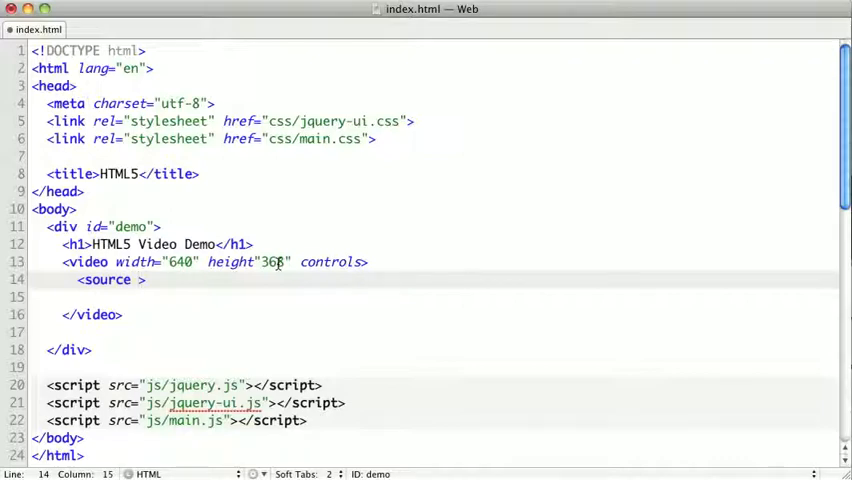
{"action": "type", "text": "src=\"\""}
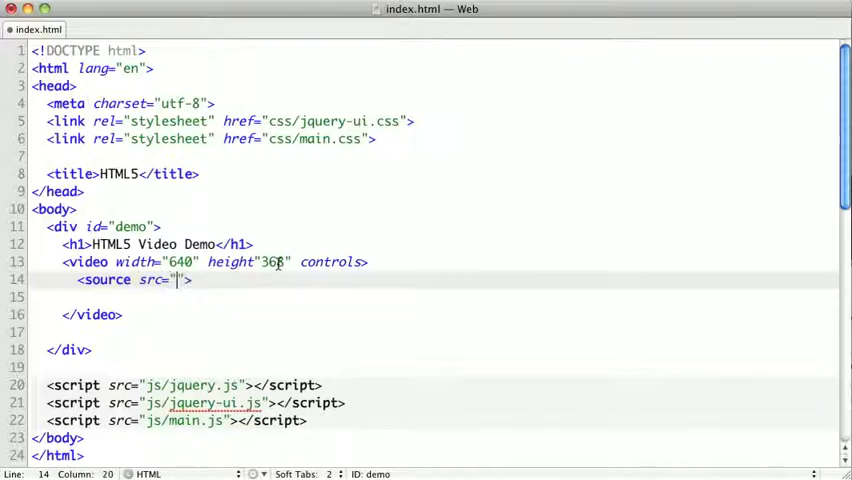
{"action": "type", "text": "video/fo"}
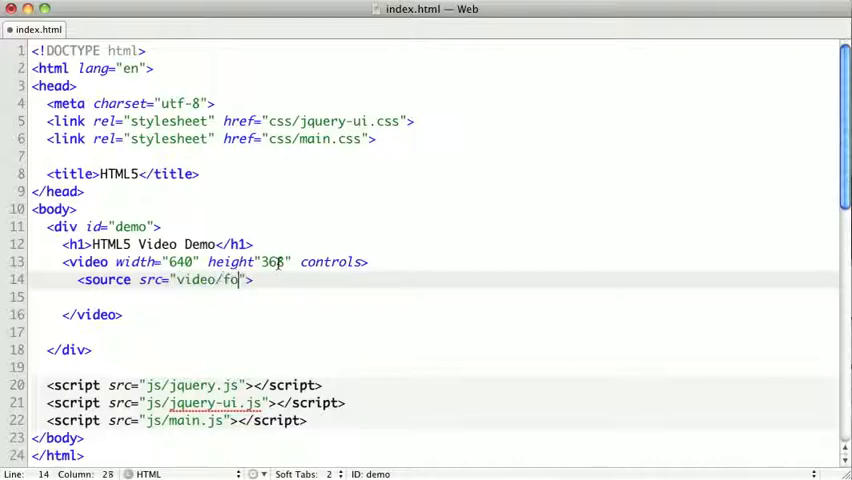
{"action": "type", "text": "wa.ogv"}
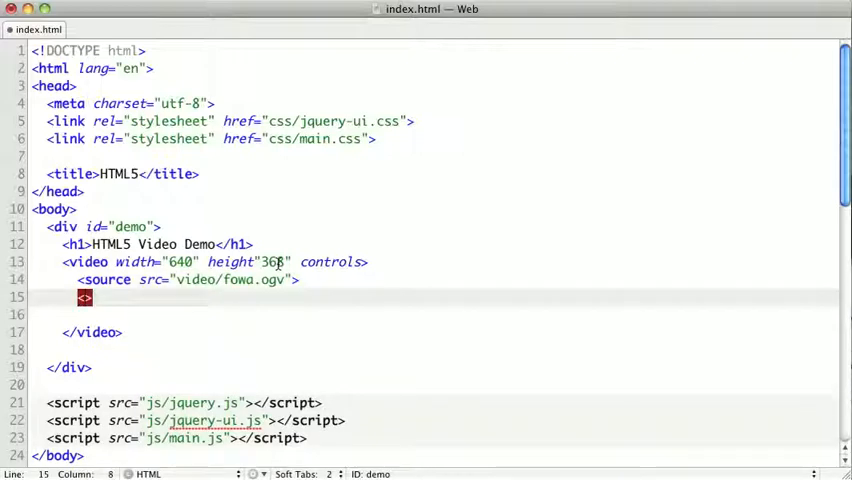
Add a second <source> element pointing to video/fowa.mp4
{"action": "type", "text": "<source"}
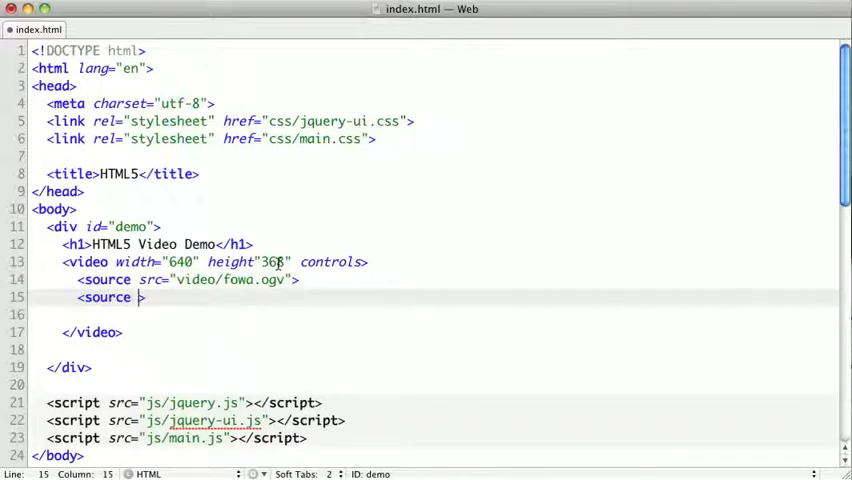
{"action": "type", "text": "src=\"\""}
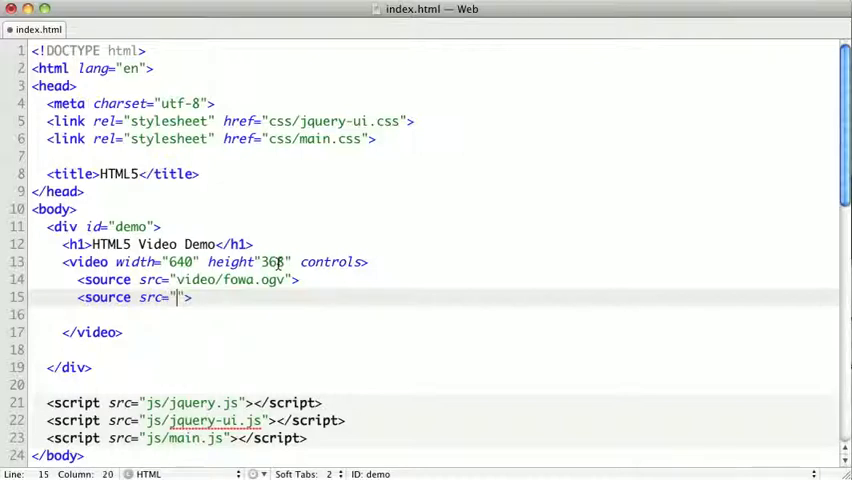
{"action": "type", "text": "video/fow"}
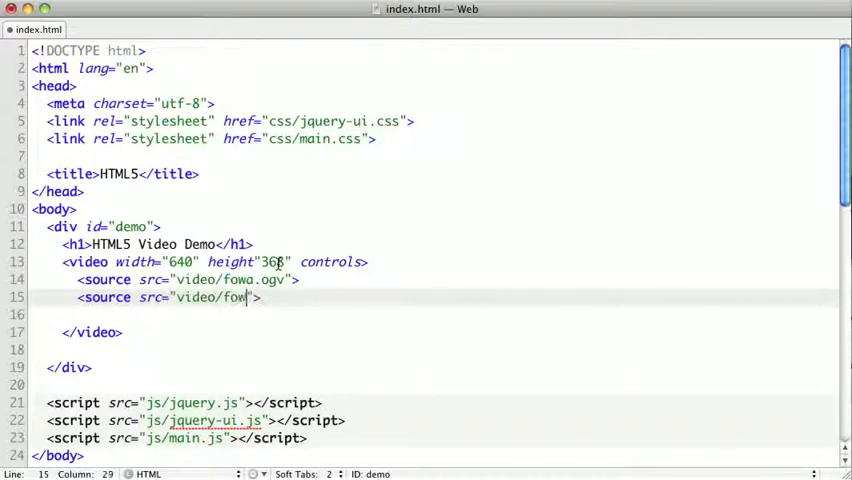
{"action": "type", "text": "a.mp4"}
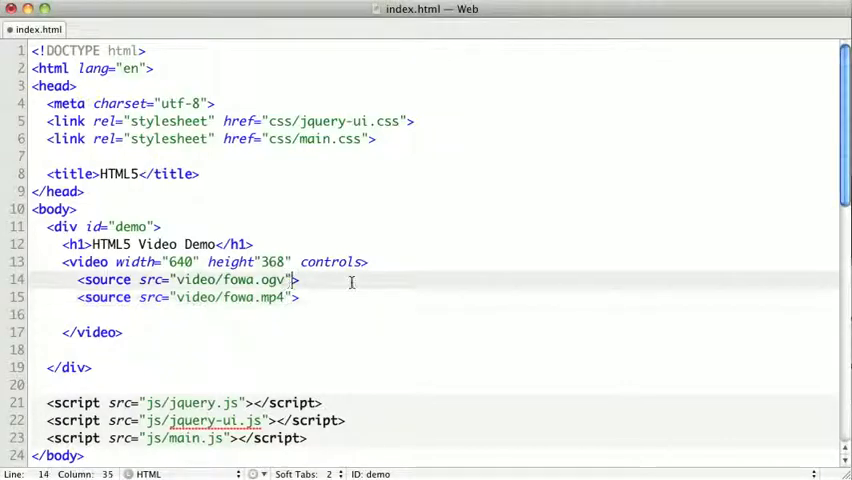
Set type video/ogg codecs "theora, vorbis" on the ogv source and video/mp4 codecs "avc1.42E01E, mp4a.40.2" on the mp4 source
{"action": "type", "text": "type='video/ogg; codecs=\"theora, vorbis\"'"}
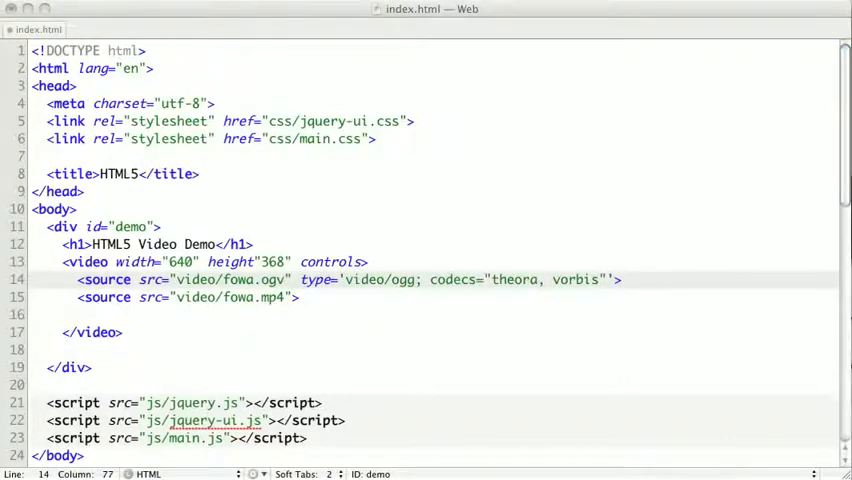
{"action": "mouse_move", "coordinate": [303, 304]}
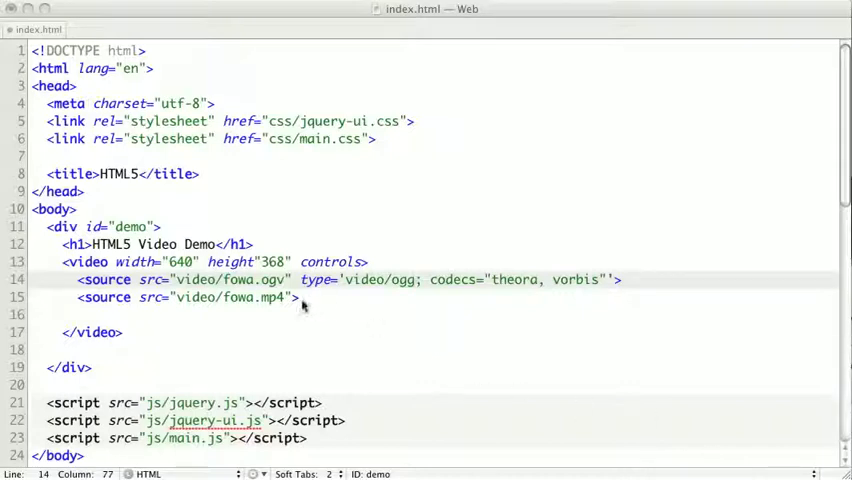
{"action": "type", "text": "type='video/mp4; codecs=\"avc1.42E01E, mp4a.40.2\"'"}
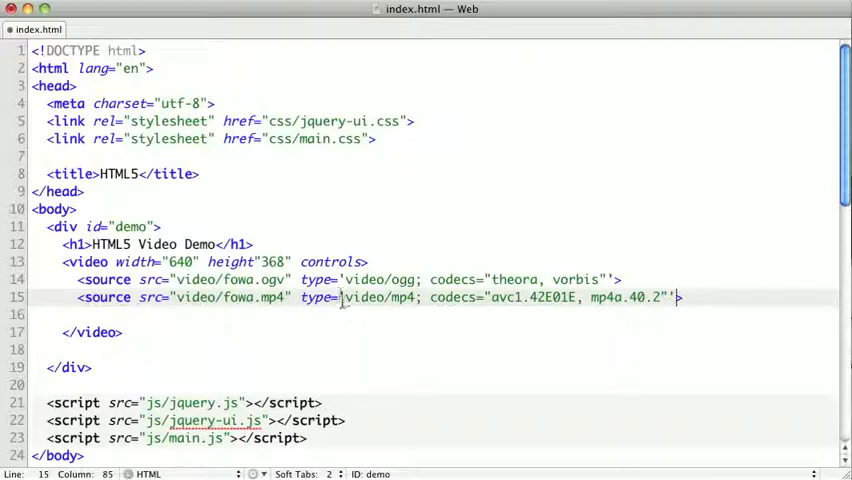
{"action": "mouse_move", "coordinate": [372, 289]}
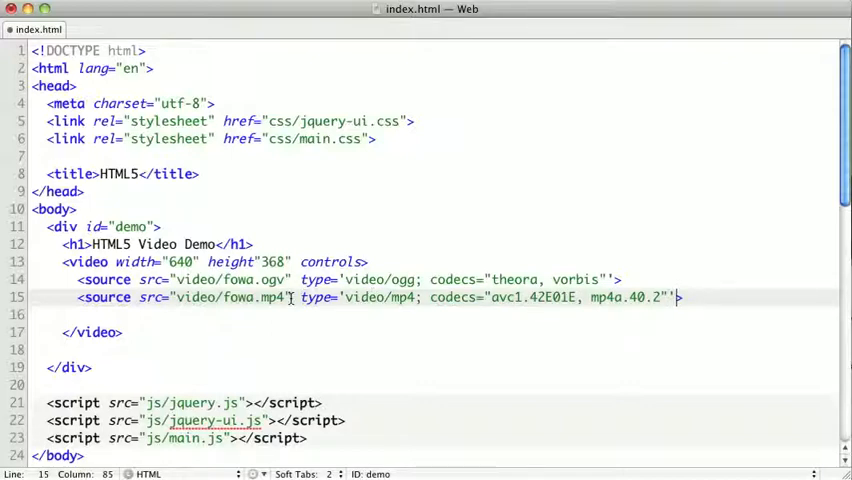
{"action": "mouse_move", "coordinate": [332, 303]}
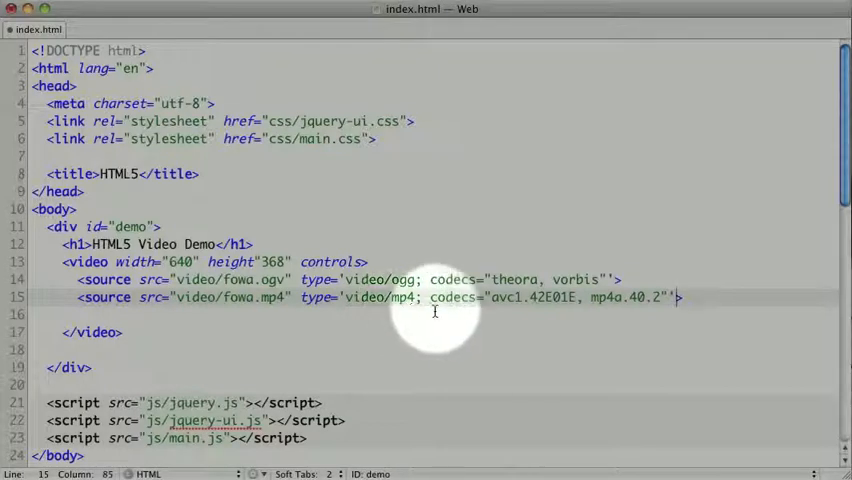
{"action": "mouse_move", "coordinate": [519, 308]}
{"action": "type", "text": "s"}
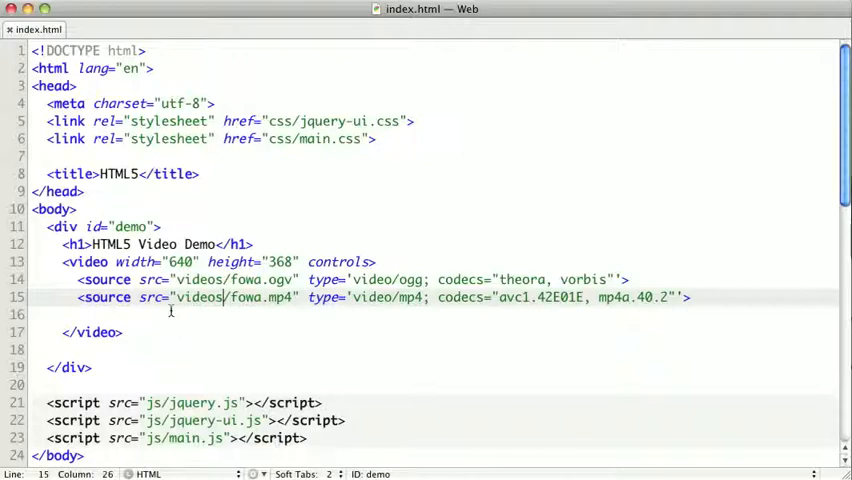
{"action": "mouse_move", "coordinate": [173, 315]}
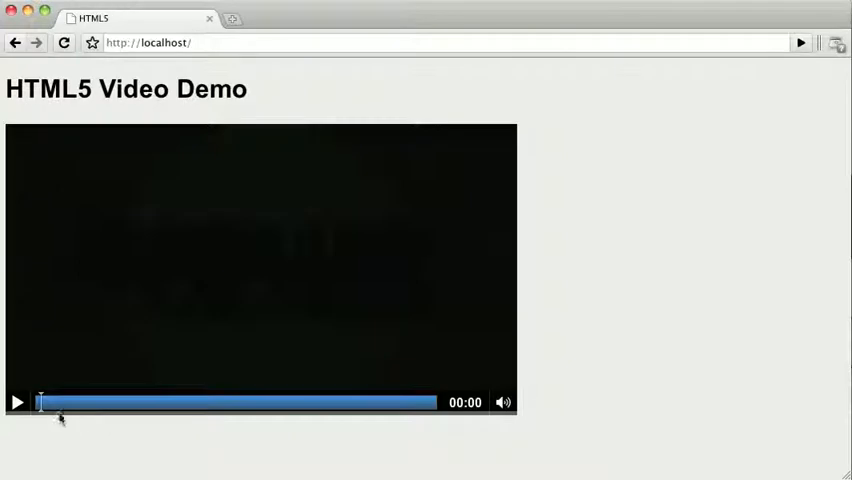
Play the FOWA demo video on the reloaded localhost page
{"action": "left_click", "coordinate": [15, 401]}
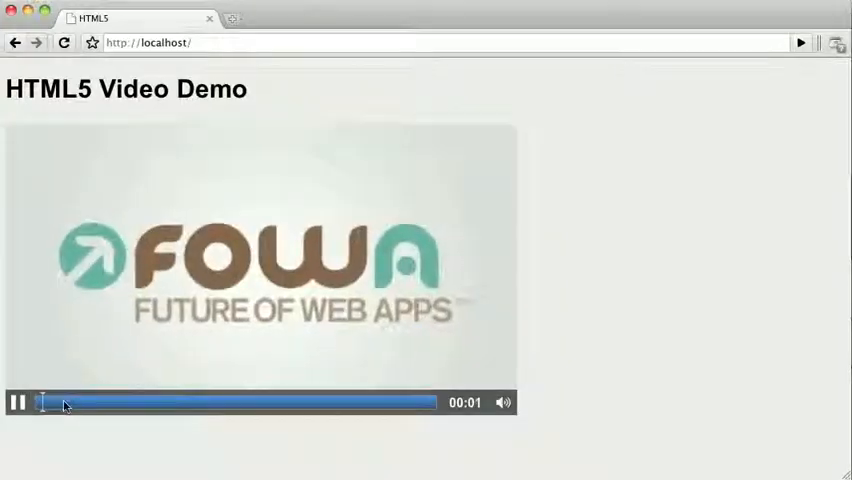